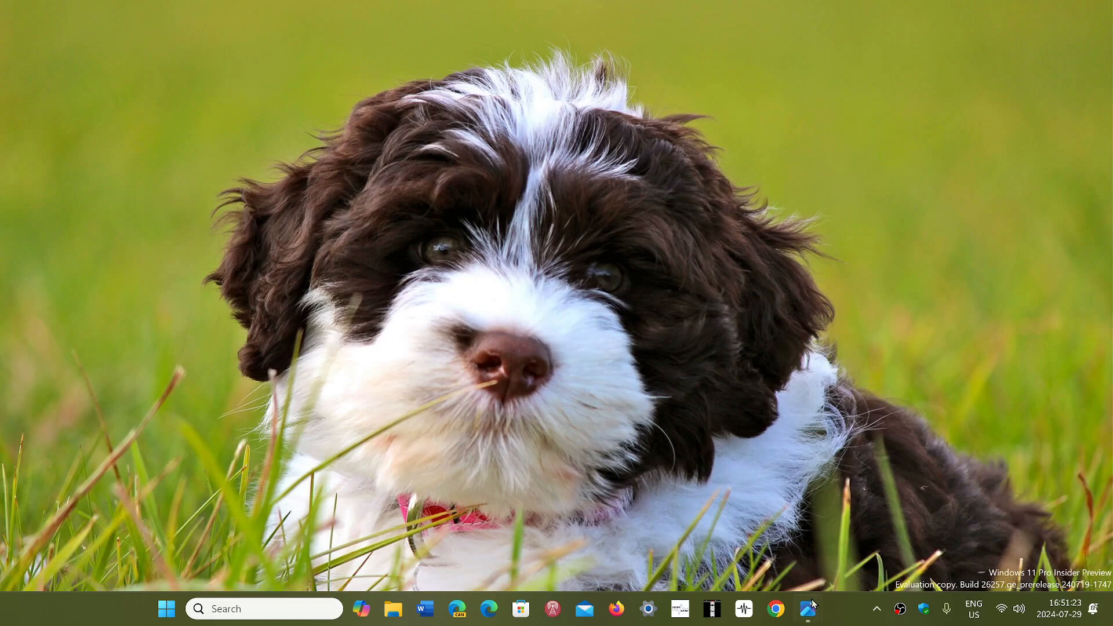
mouse_move(807, 608)
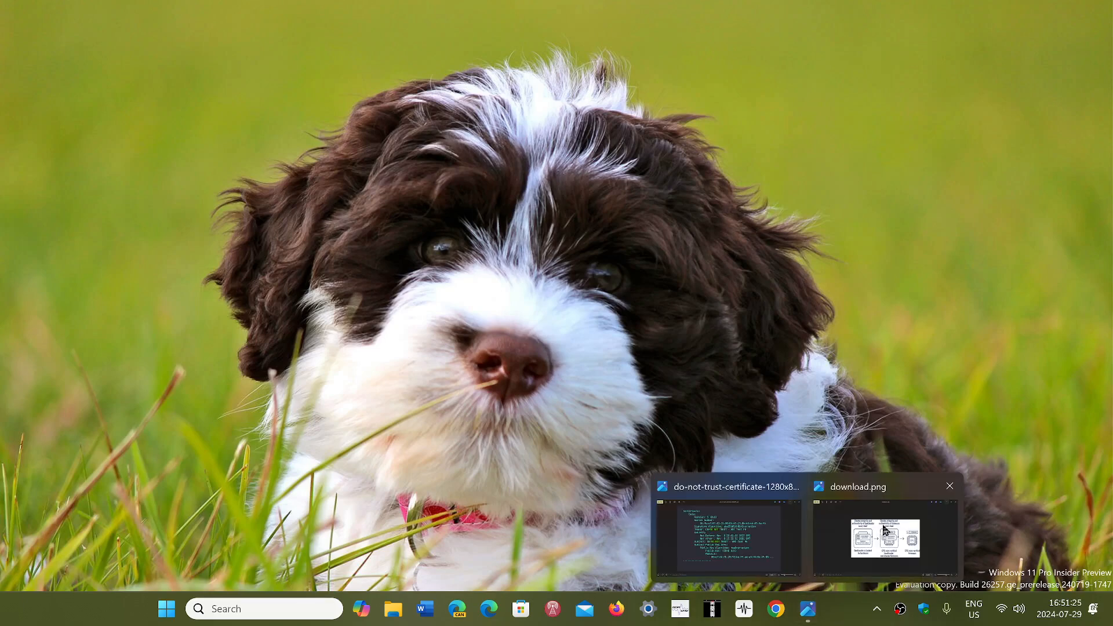
Open the download.png Secure Boot chain diagram from the taskbar preview.
left_click(878, 536)
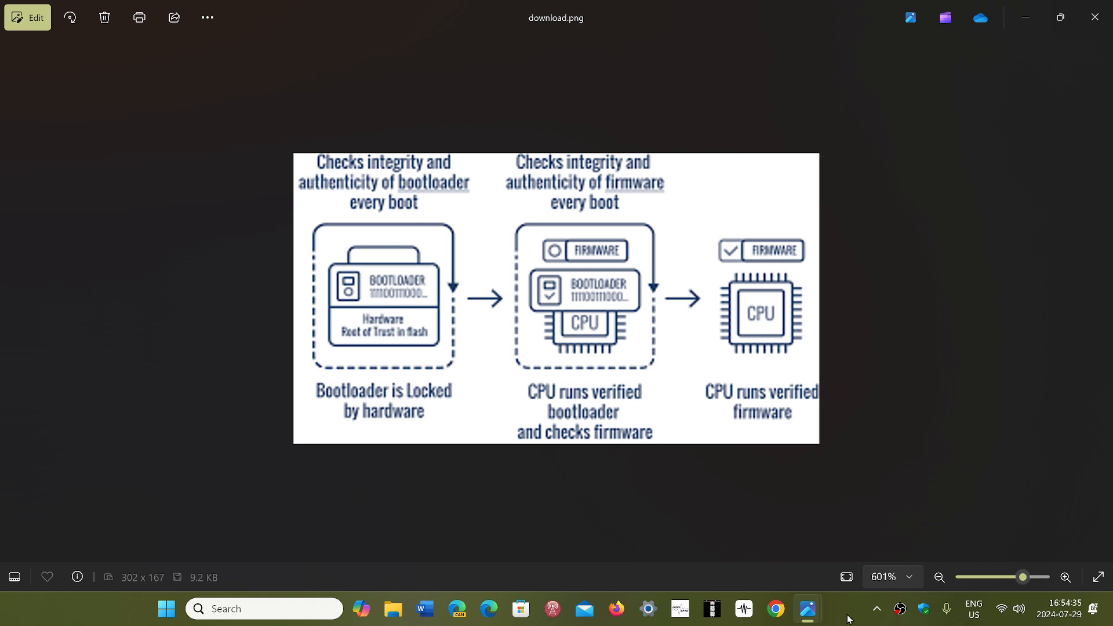
mouse_move(1045, 75)
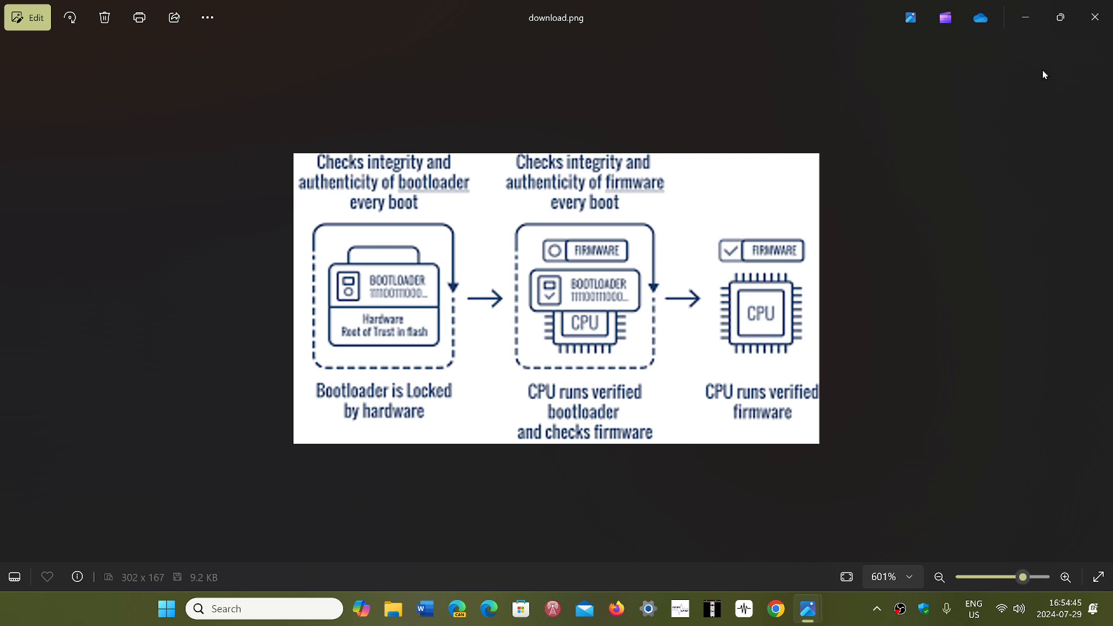
Close the download.png diagram window, revealing the desktop wallpaper.
left_click(1093, 17)
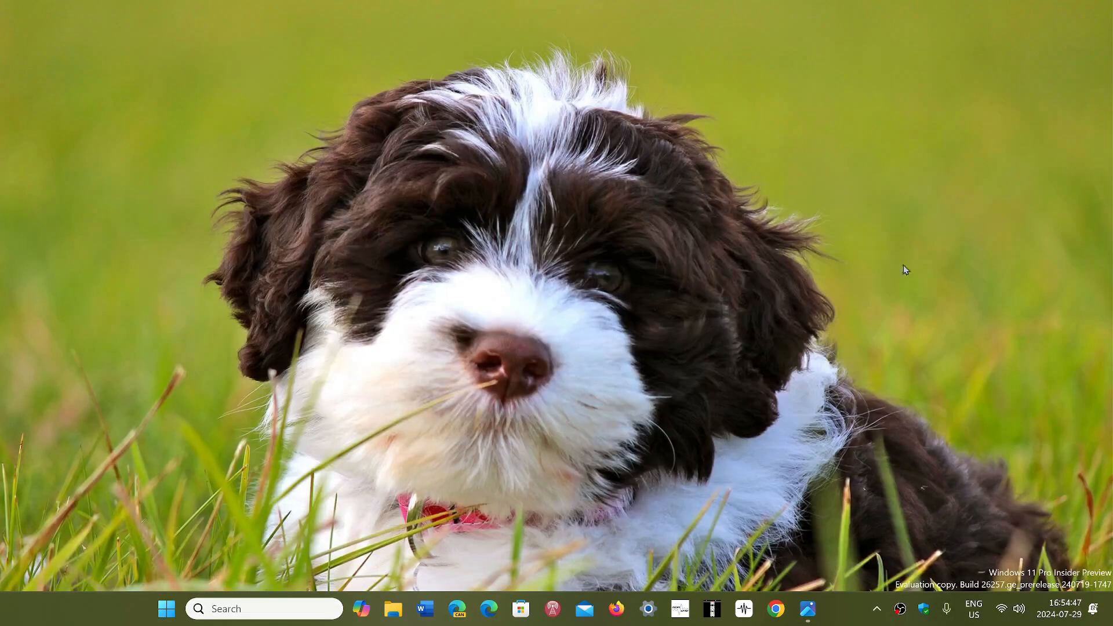
mouse_move(865, 508)
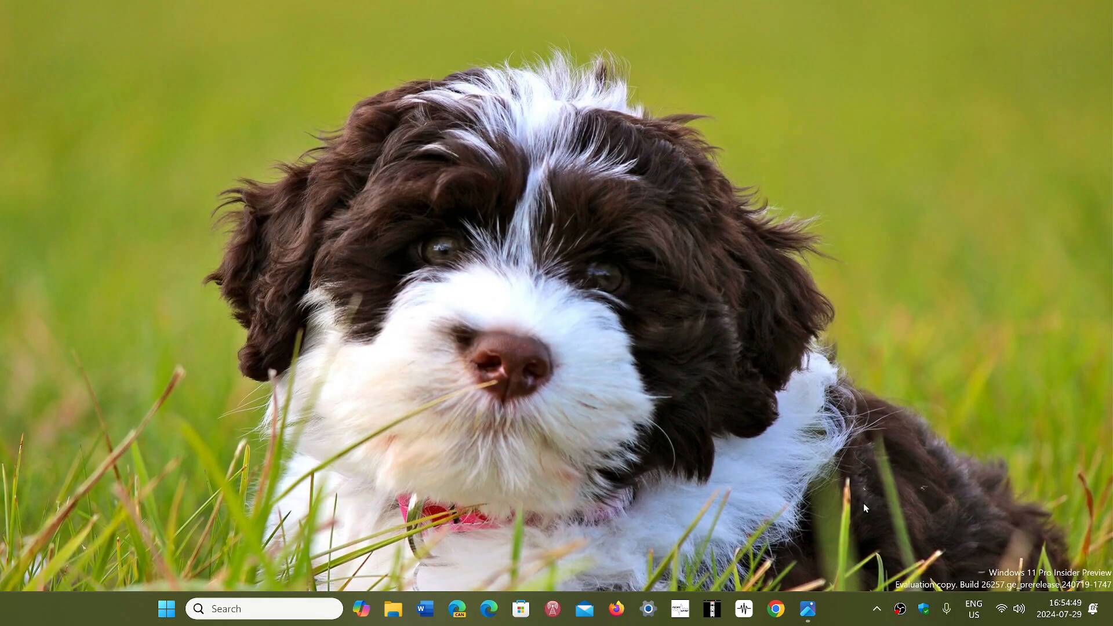
mouse_move(830, 533)
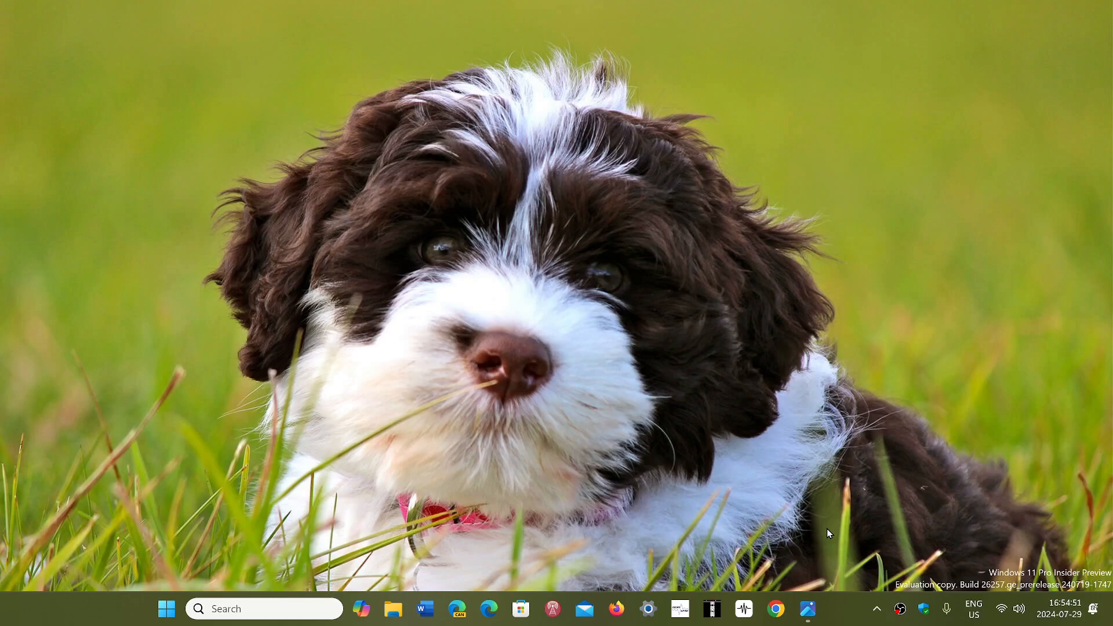
mouse_move(807, 609)
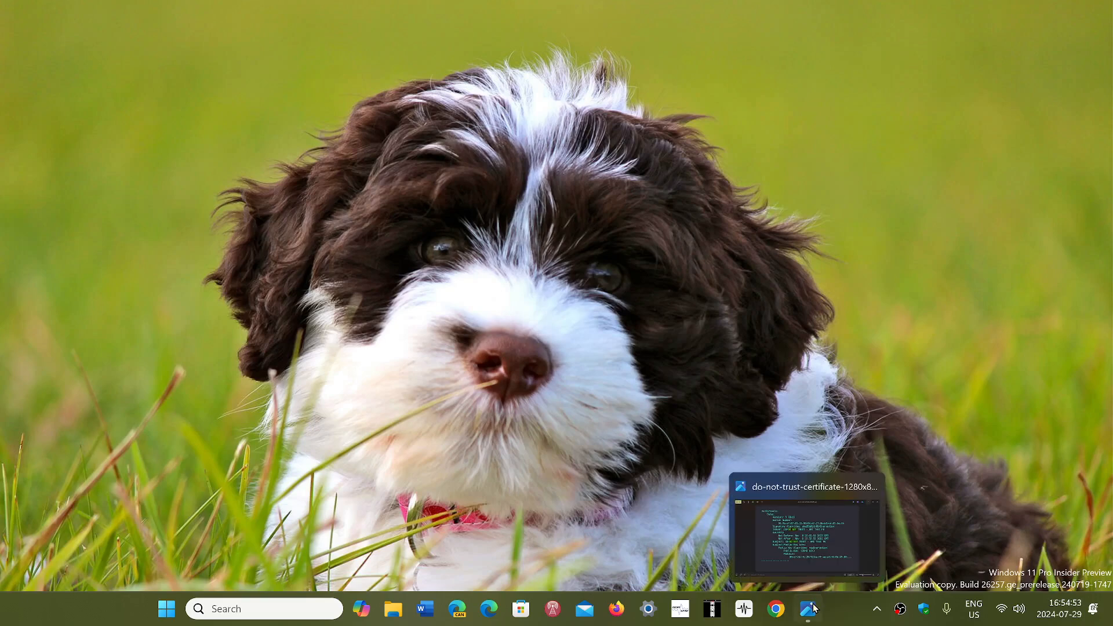
Open the do-not-trust-certificate image showing the 'DO NOT TRUST - AMI Test PK' issuer.
left_click(807, 532)
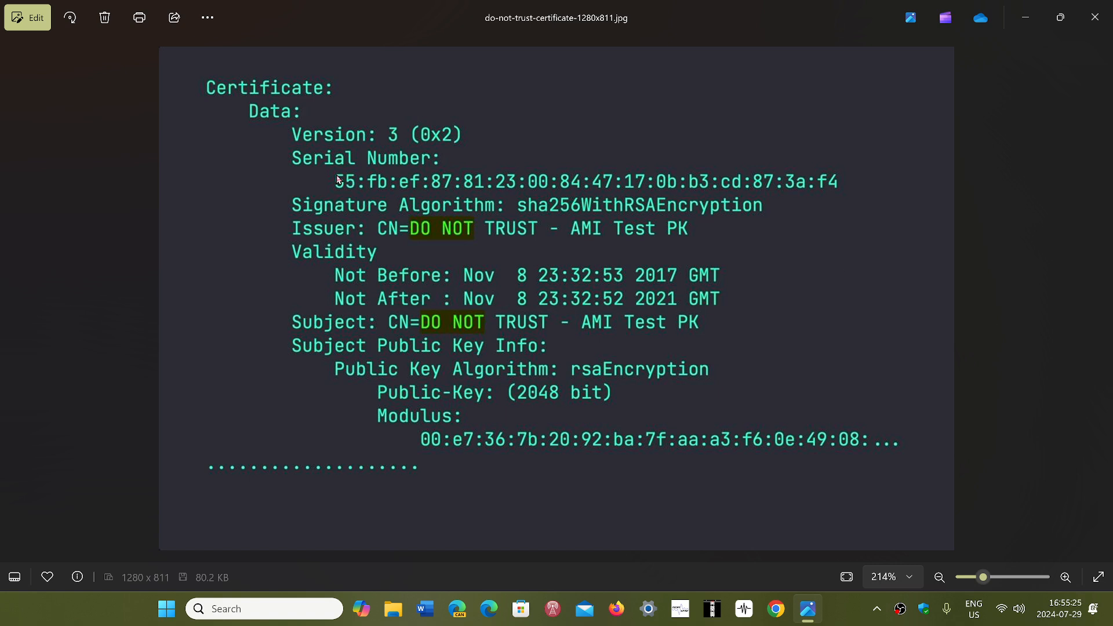
mouse_move(642, 433)
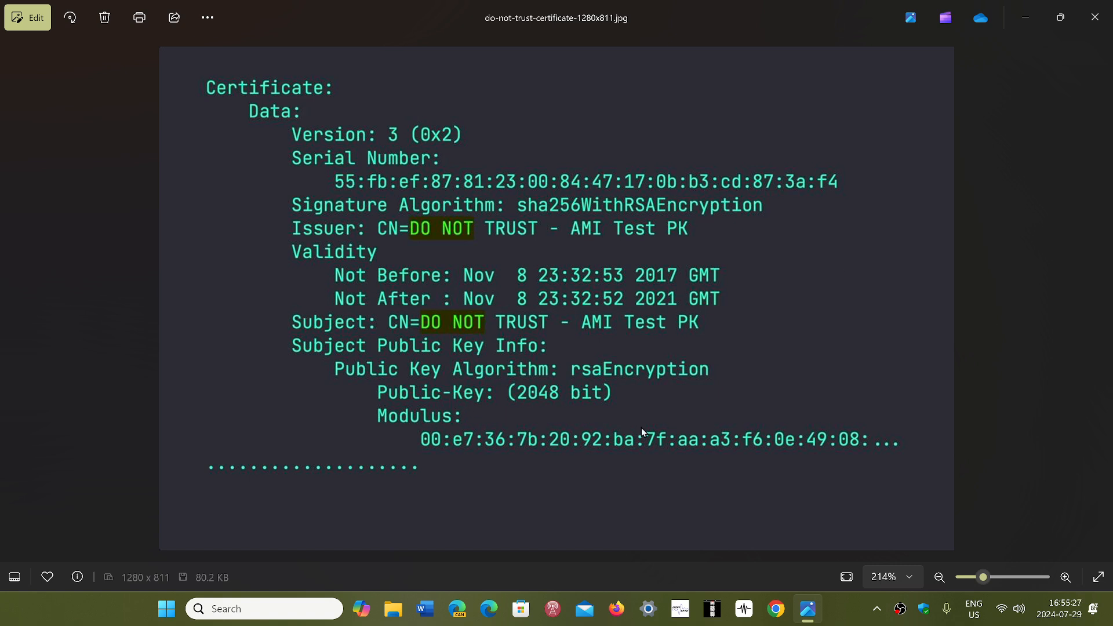
mouse_move(438, 443)
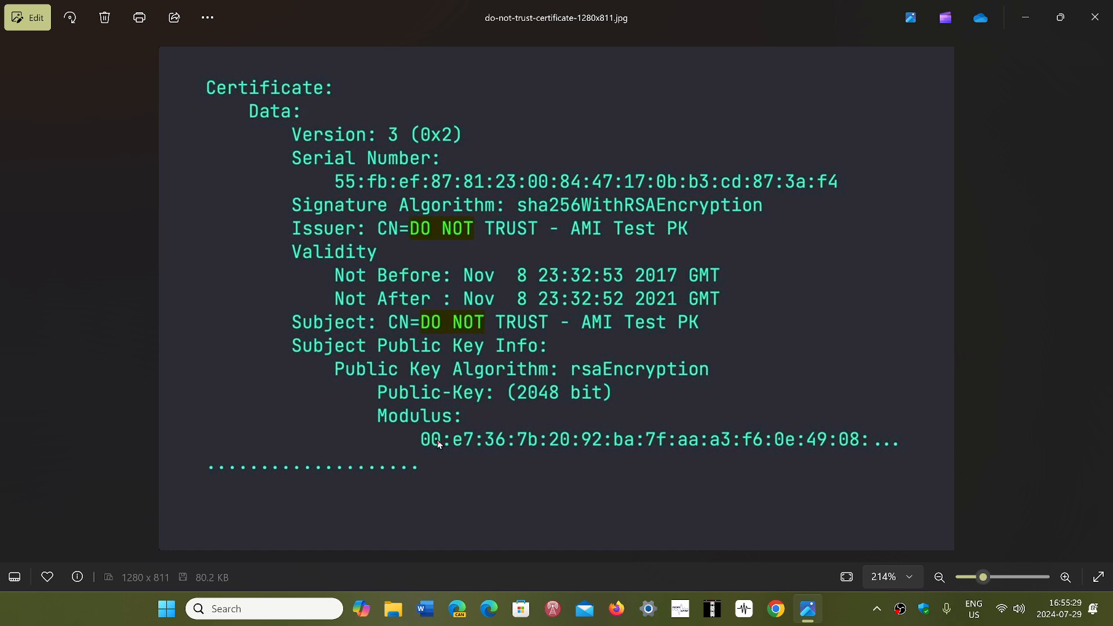
mouse_move(866, 434)
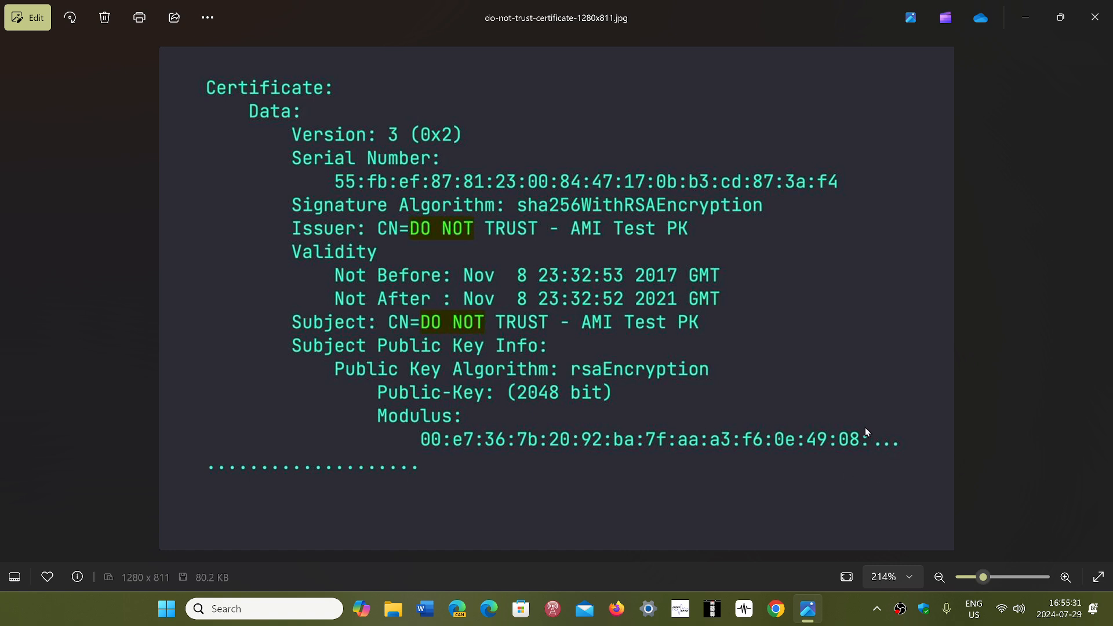
mouse_move(414, 189)
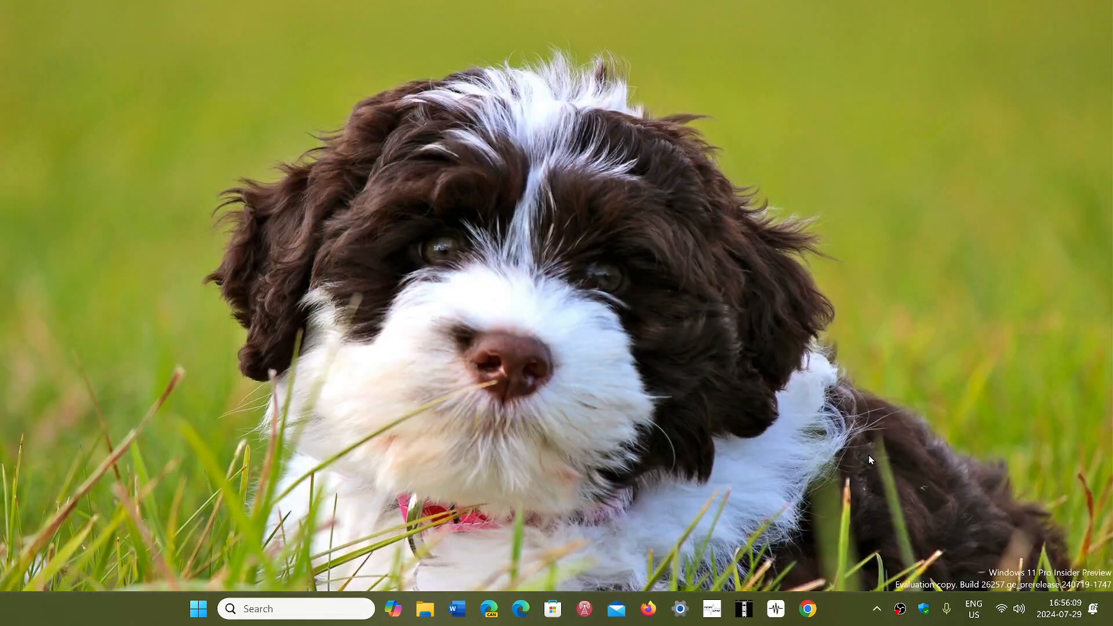
mouse_move(831, 624)
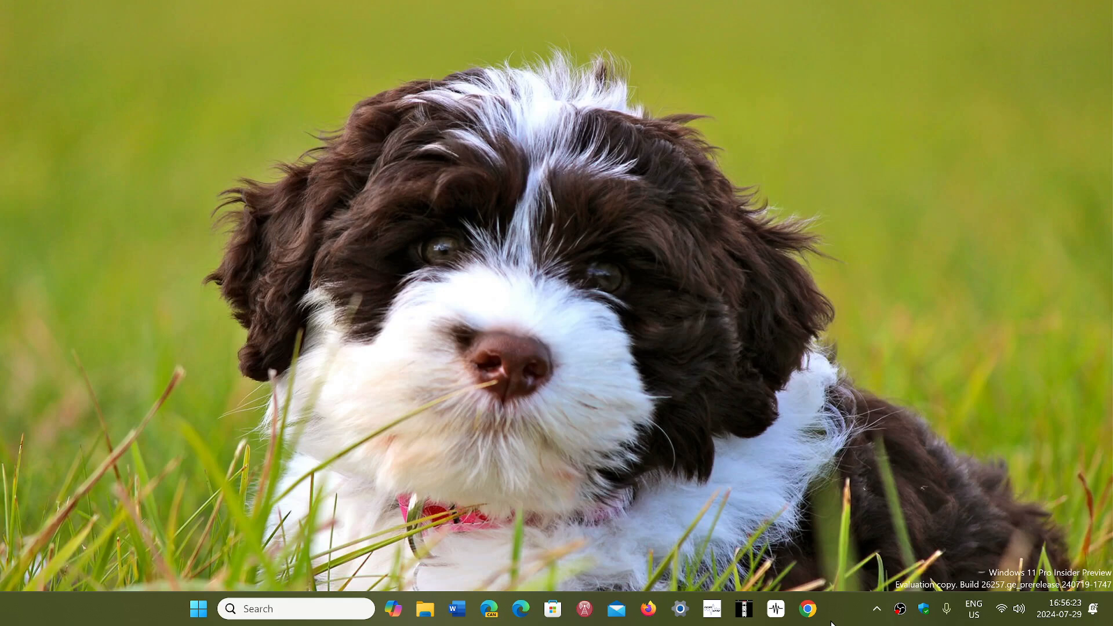
mouse_move(249, 544)
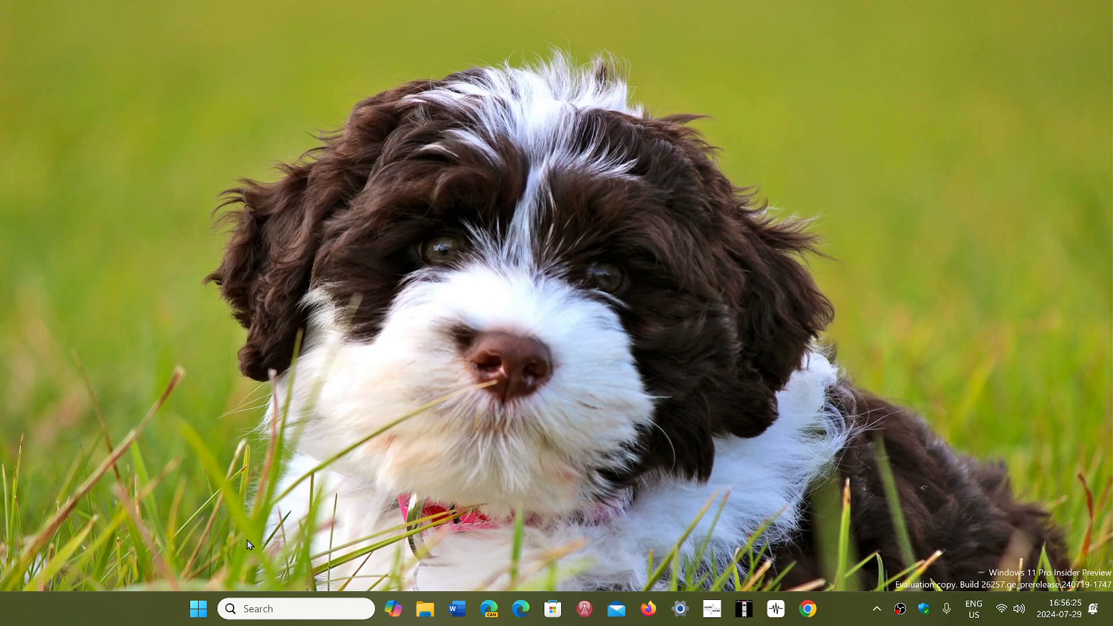
Close the certificate image so Photos leaves the taskbar.
left_click(199, 608)
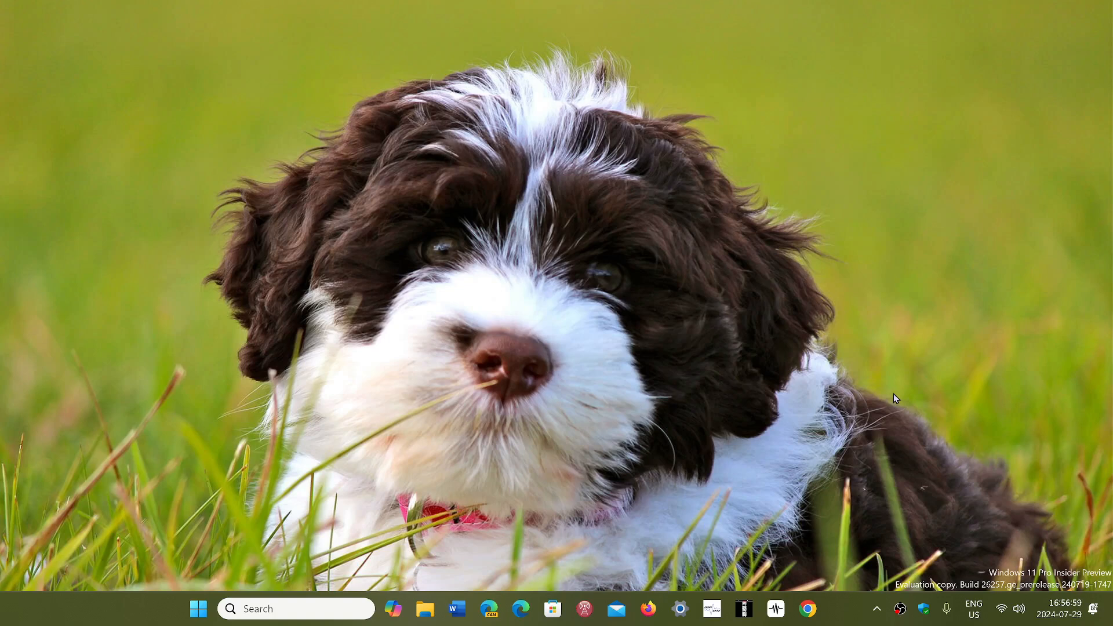
mouse_move(814, 497)
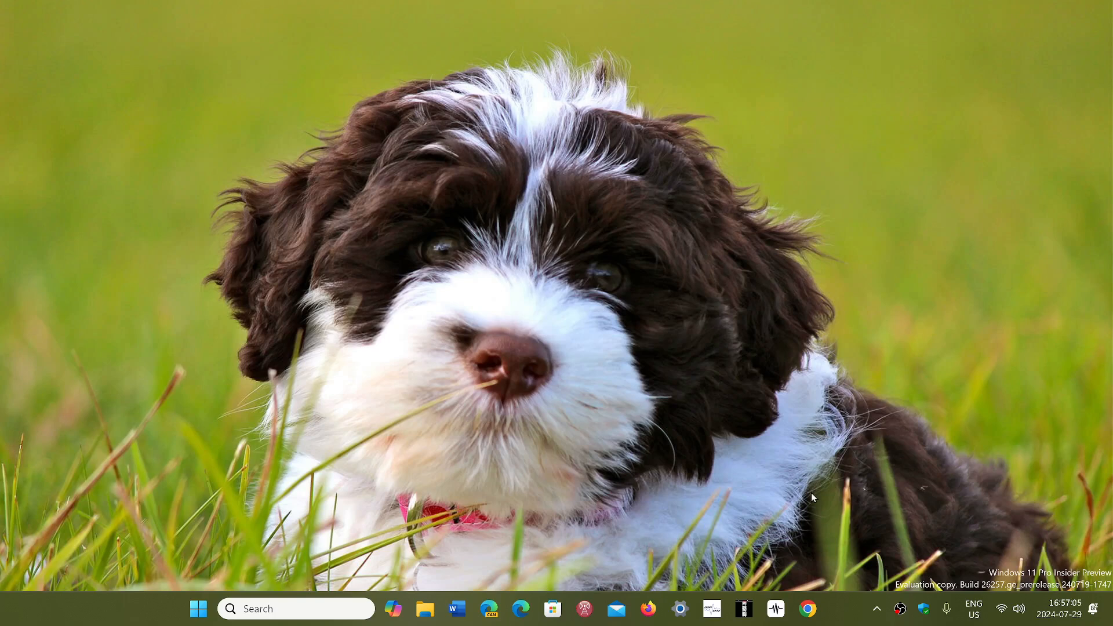
mouse_move(835, 573)
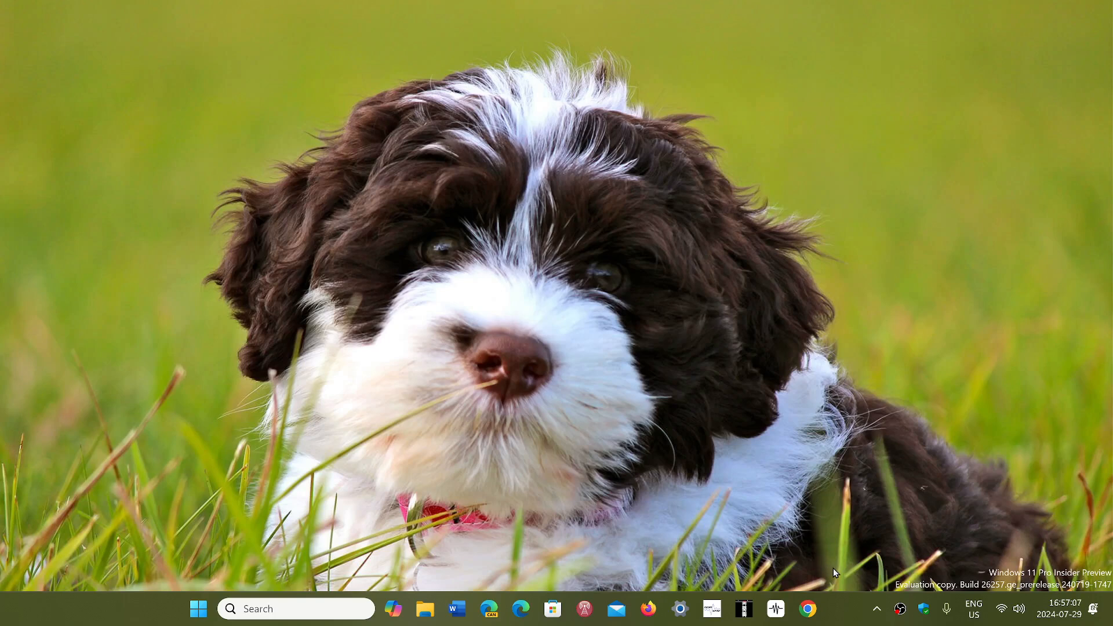
mouse_move(845, 594)
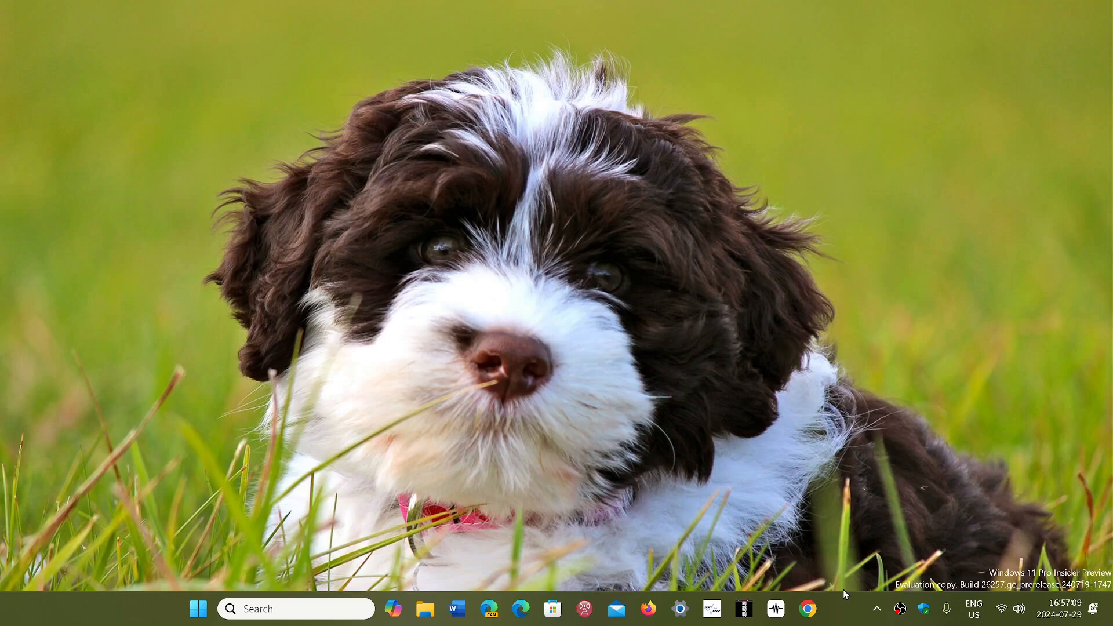
mouse_move(842, 614)
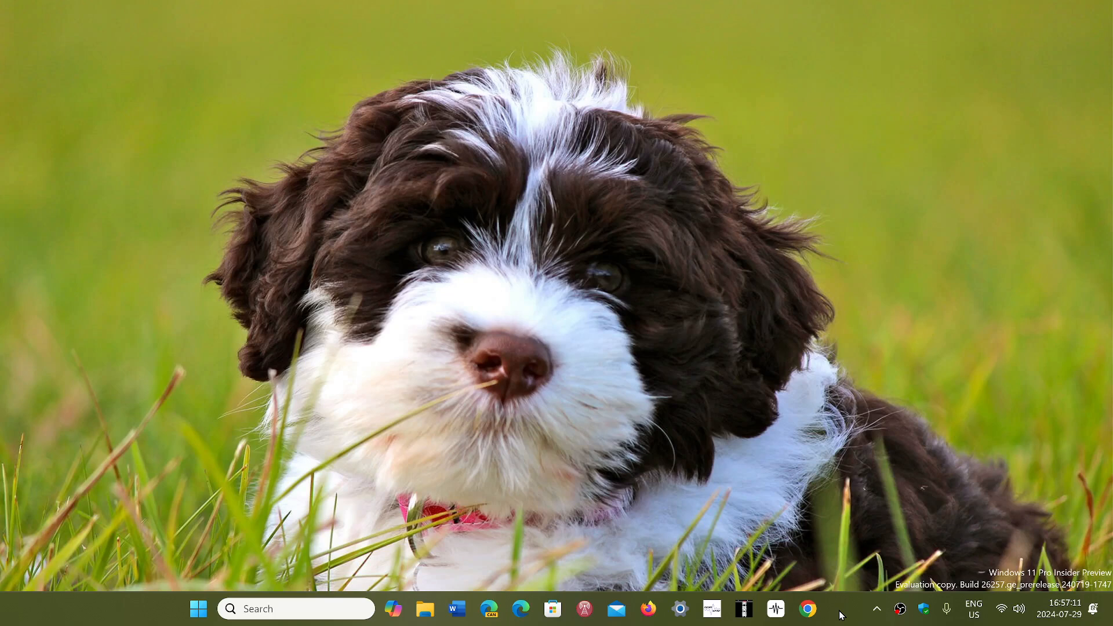